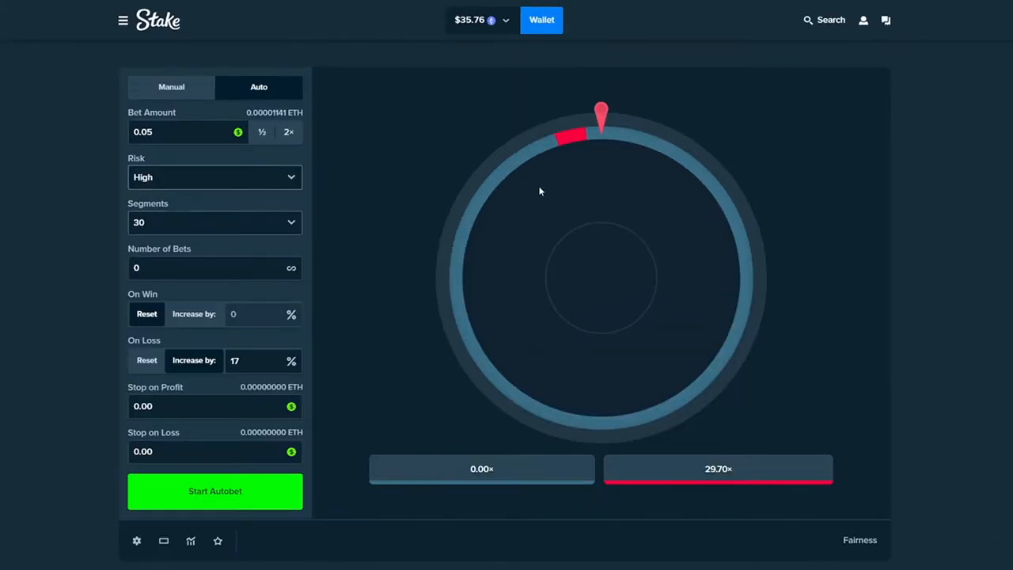
# Step: Set the high-risk Wheel to 10 segments instead of 30
pyautogui.click(215, 222)
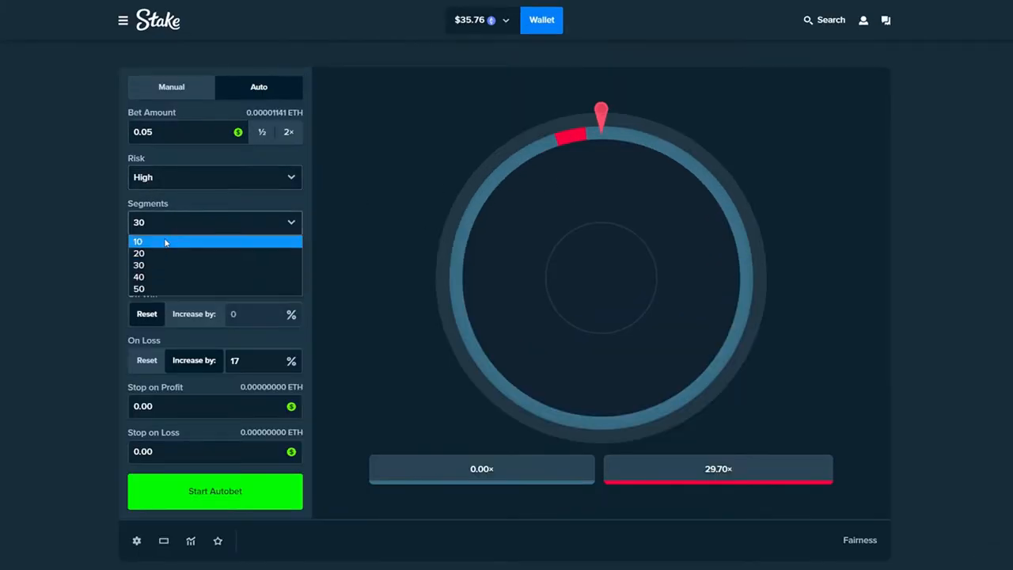
pyautogui.click(140, 241)
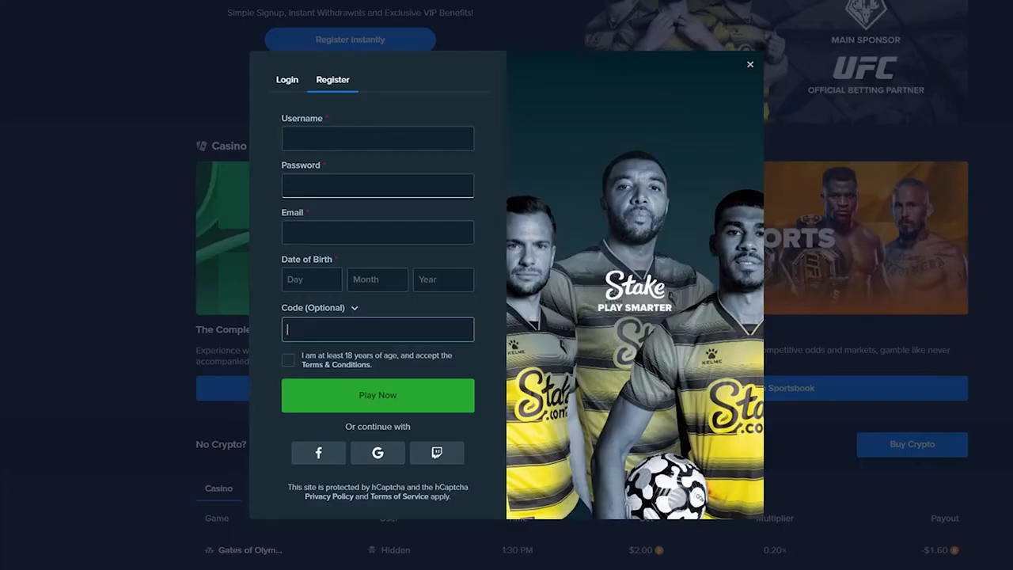
# Step: Enter the bonus code 'FATNOOB' on the account's Offers settings page
pyautogui.write('fatnoob')
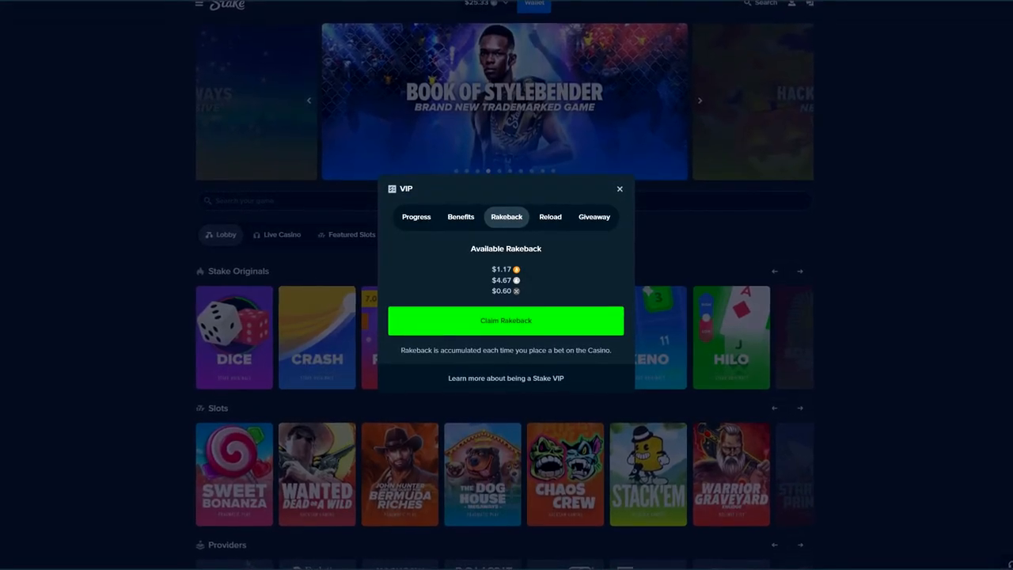
pyautogui.click(570, 10)
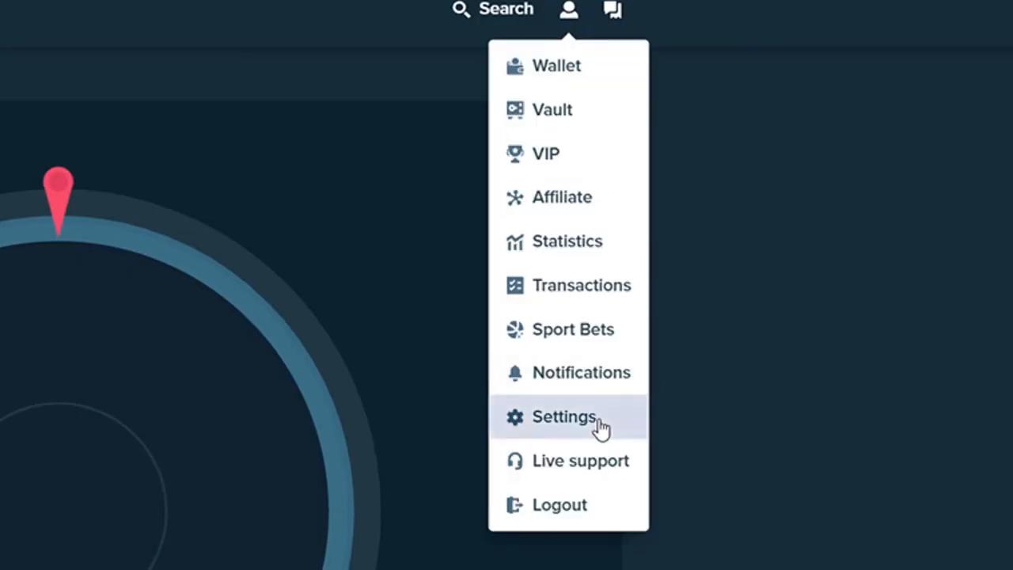
pyautogui.click(564, 416)
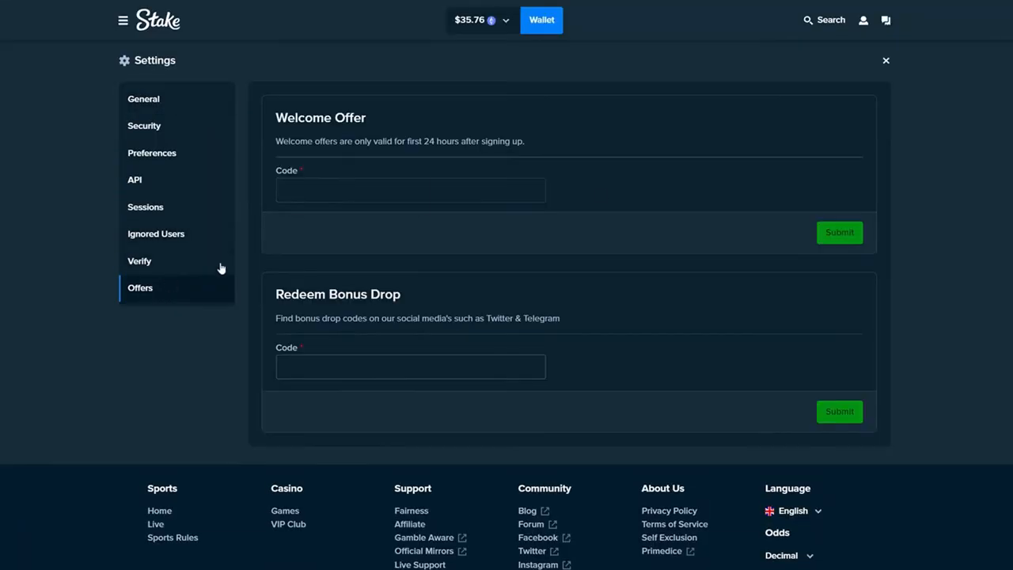
pyautogui.write('FATNOOB')
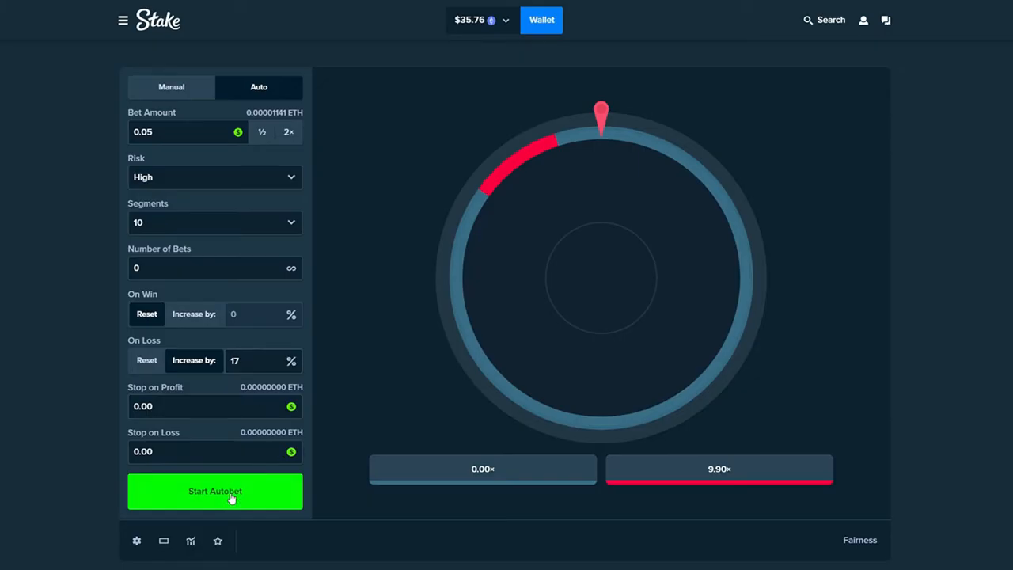
# Step: Start the high-risk 10-segment Wheel autobet with 17% increase on loss
pyautogui.click(215, 491)
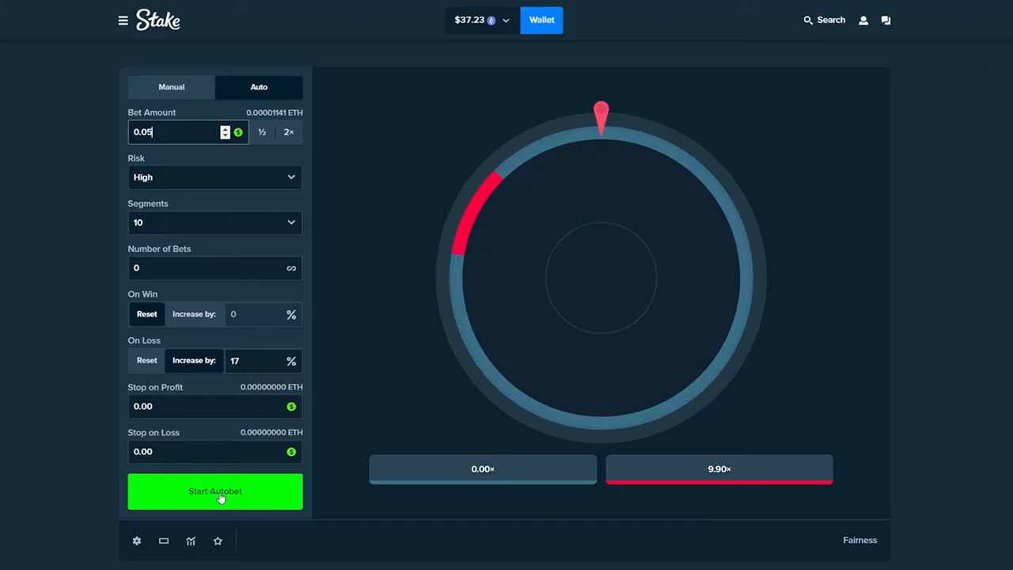
pyautogui.click(216, 491)
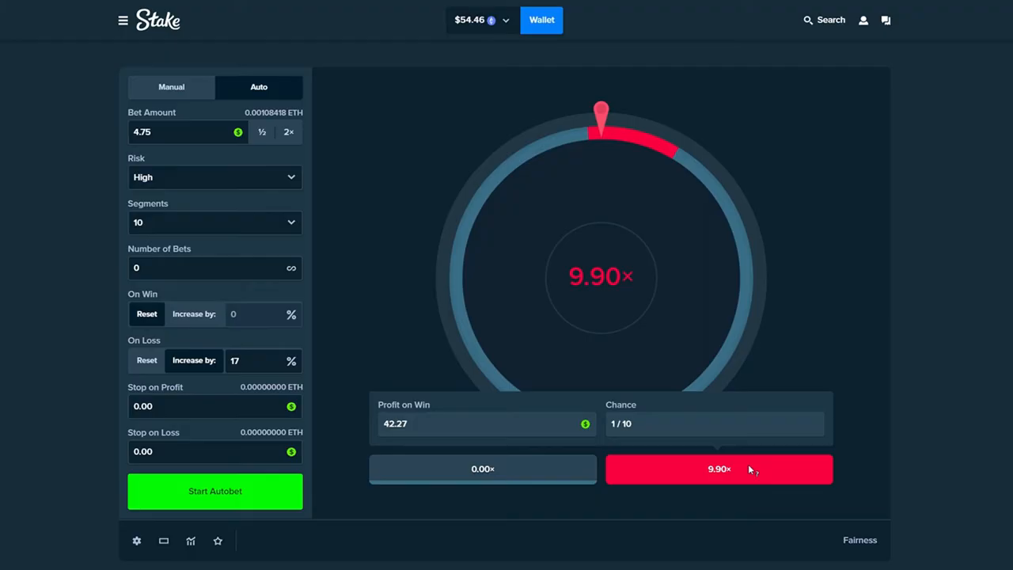
pyautogui.moveTo(757, 462)
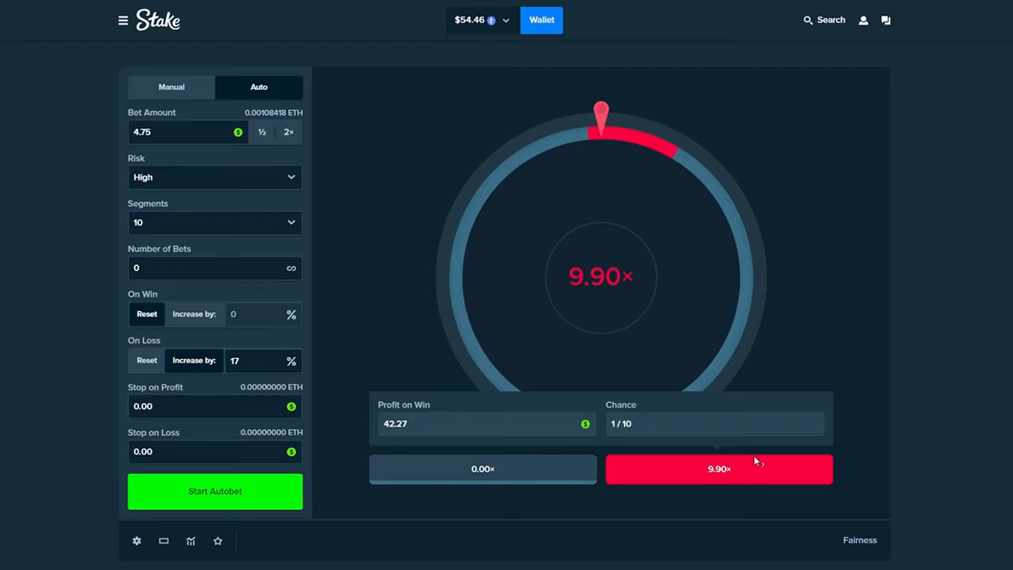
# Step: Set the autobet to 50 bets at a 0.05 bet amount
pyautogui.click(206, 267)
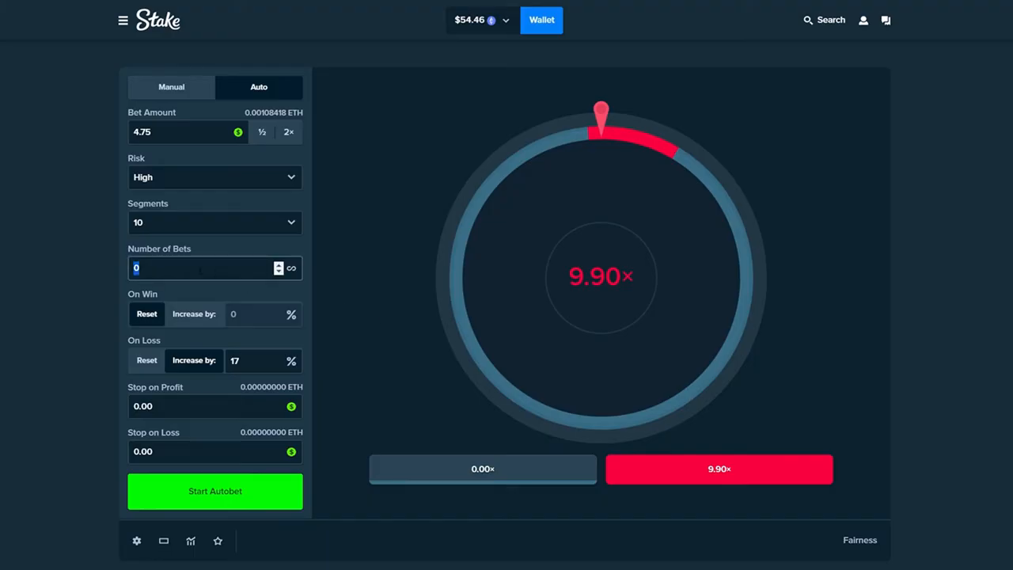
pyautogui.write('50')
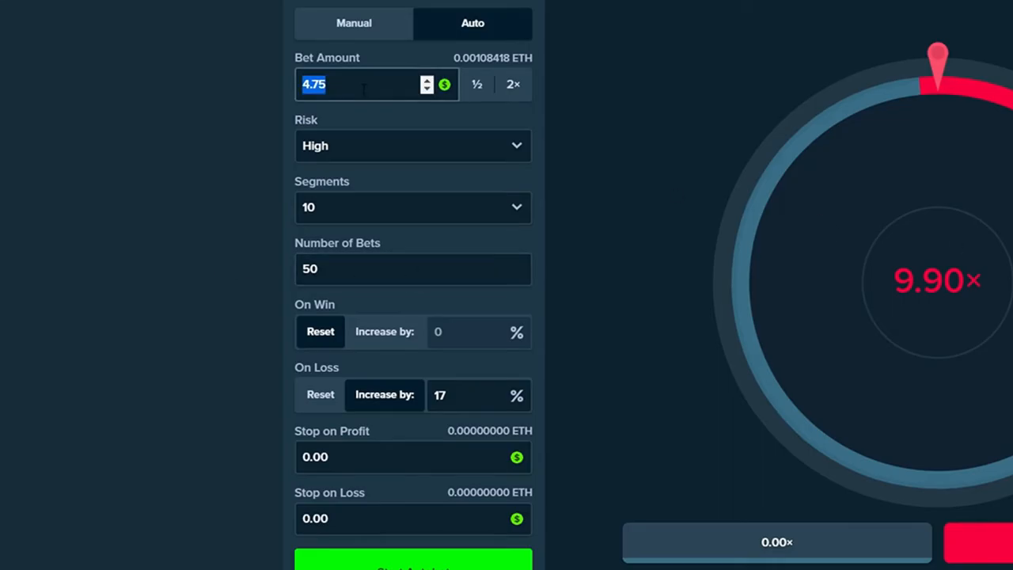
pyautogui.write('0.05')
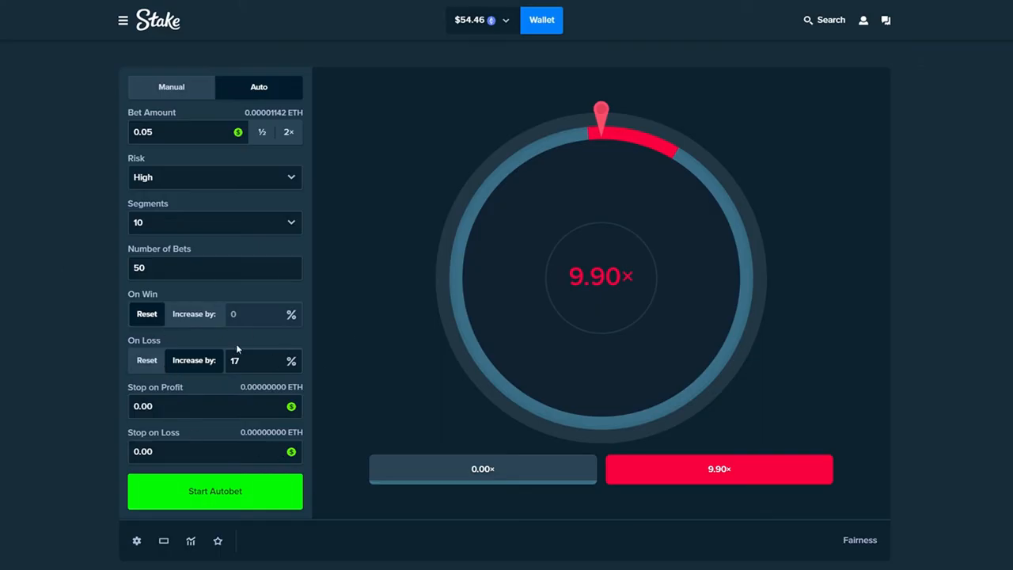
pyautogui.moveTo(225, 477)
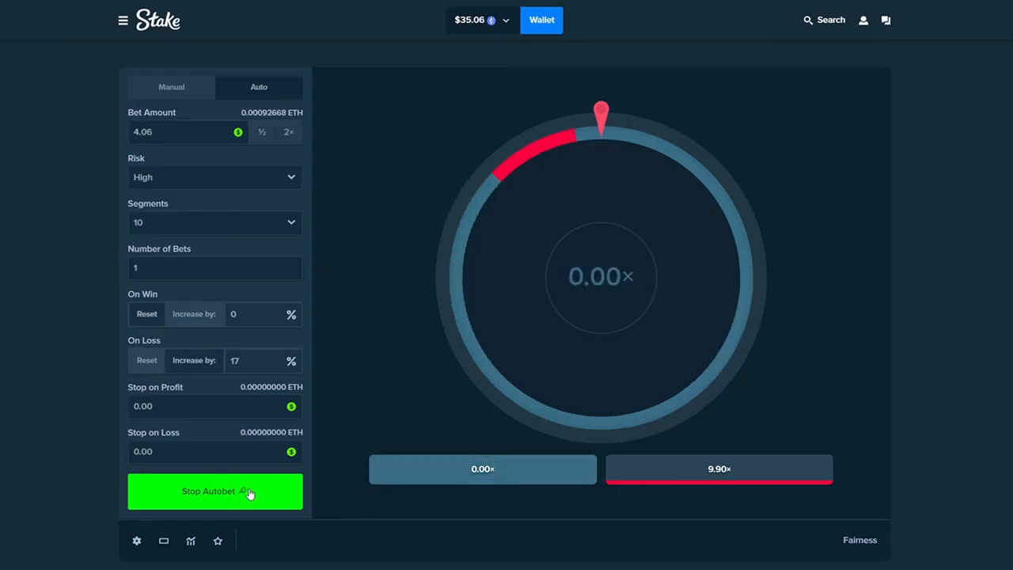
# Step: Launch a new autobet of 100 bets at the current 4.76 stake
pyautogui.click(216, 491)
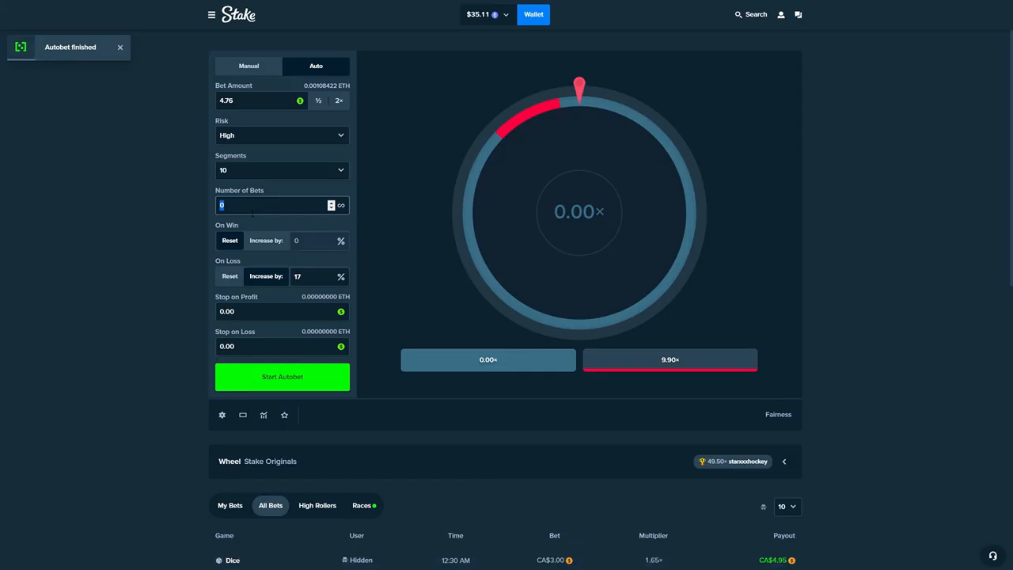
pyautogui.write('100')
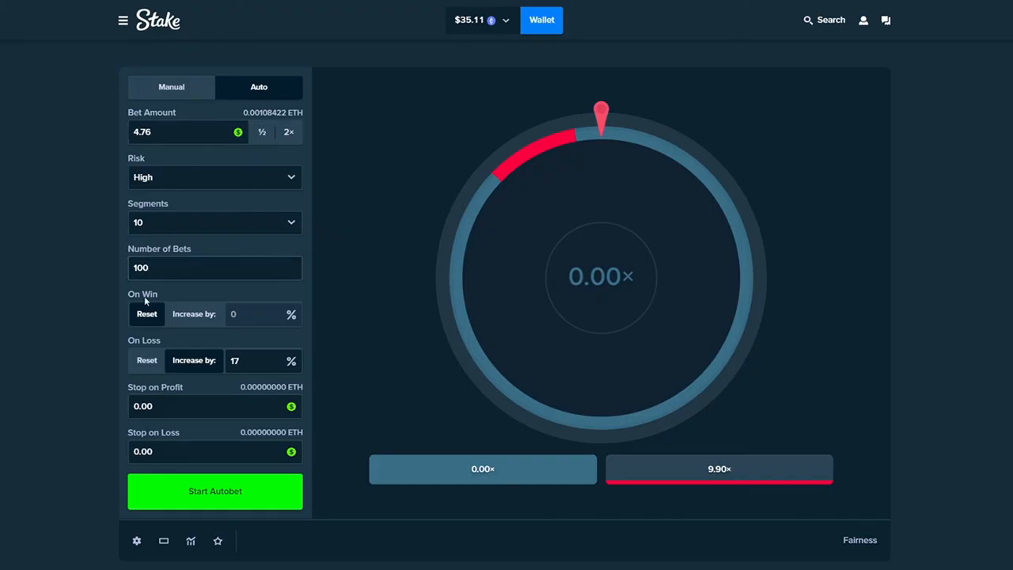
pyautogui.click(215, 491)
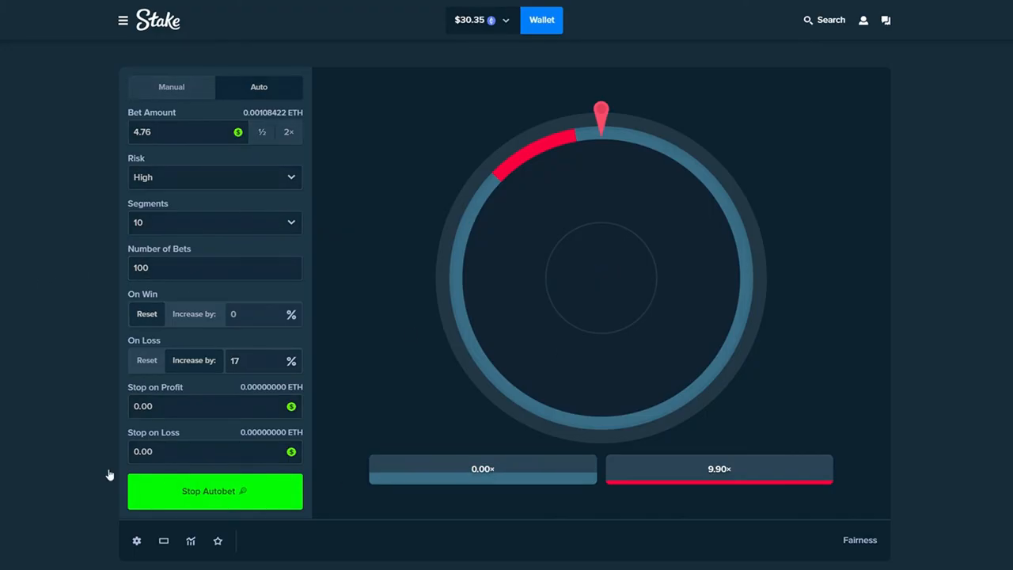